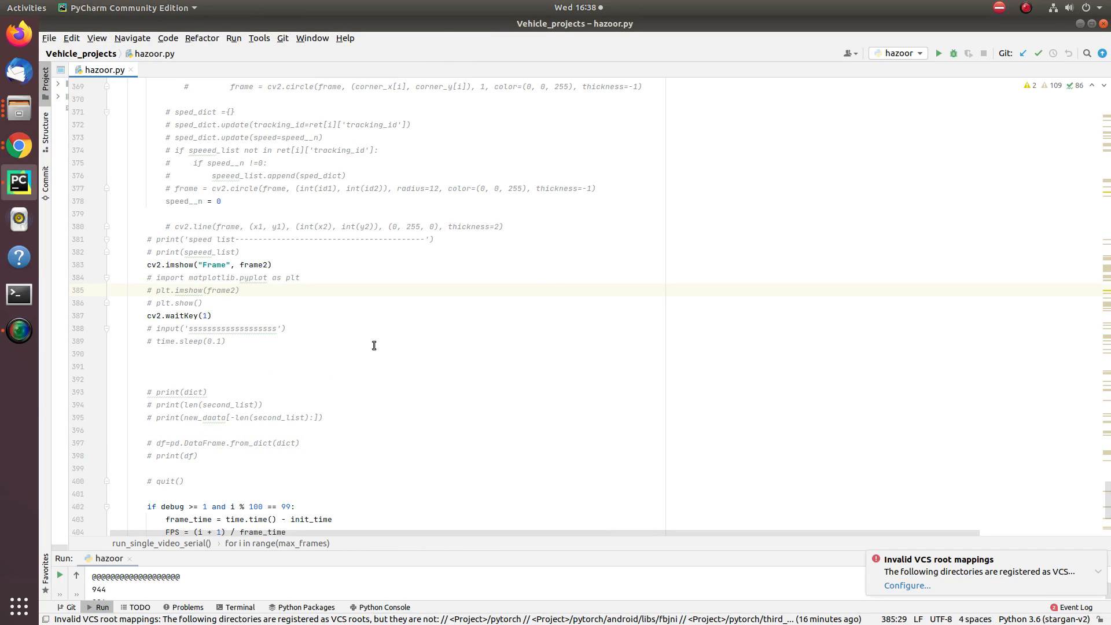
- Launch hazoor.py with Run 'hazoor' so its counts print in the run console
scroll(up, 3)
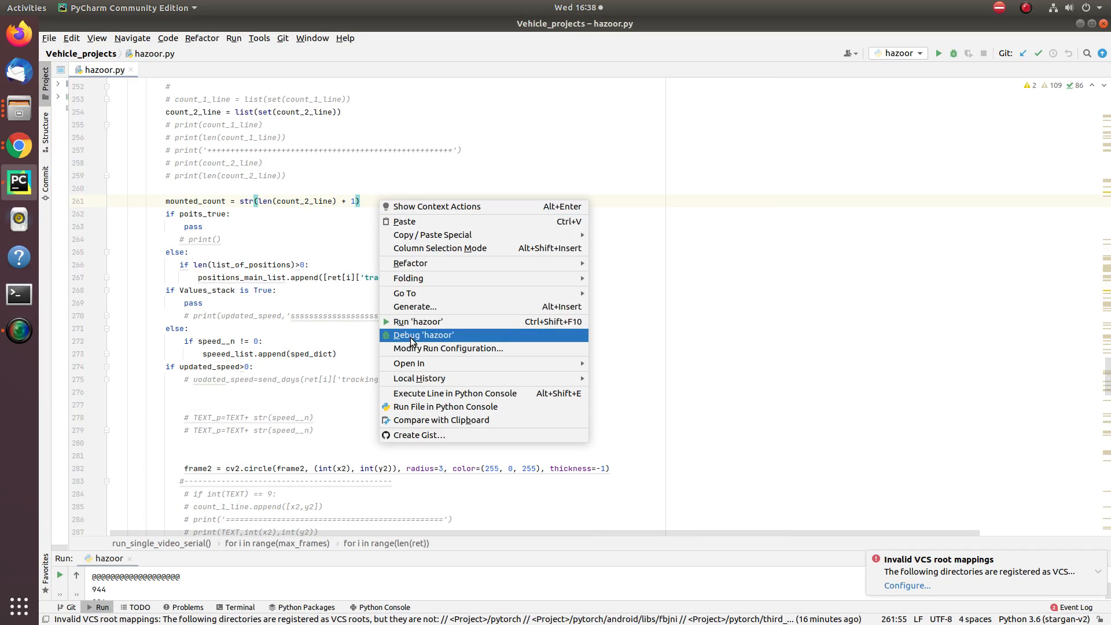
click(418, 321)
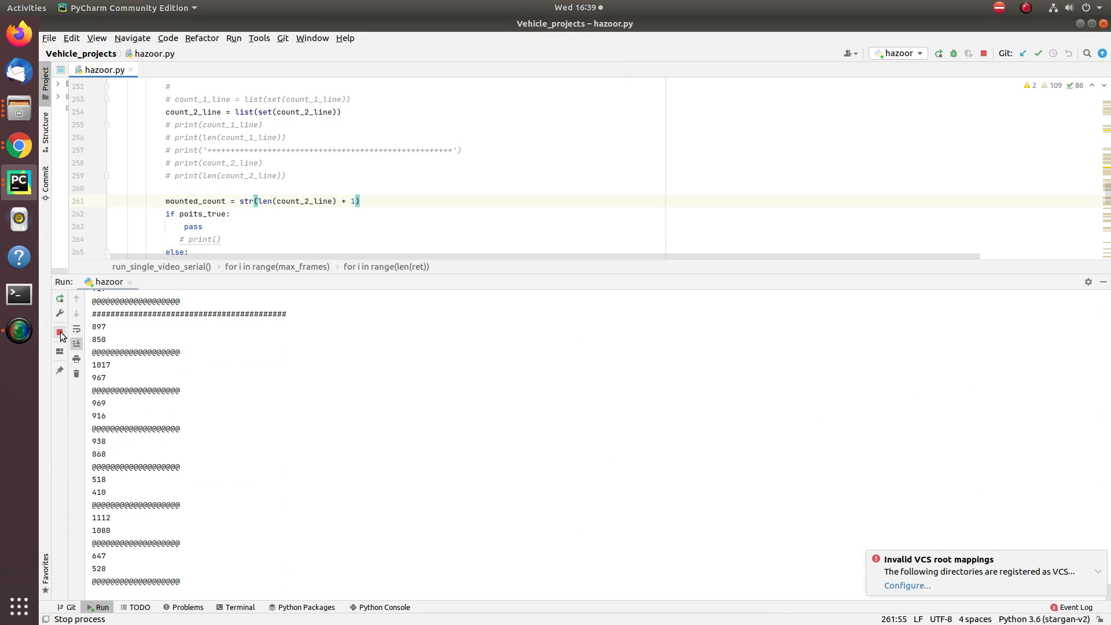
- Stop the run, review the cv2.putText lines near 317 and 361, and rerun hazoor
click(61, 334)
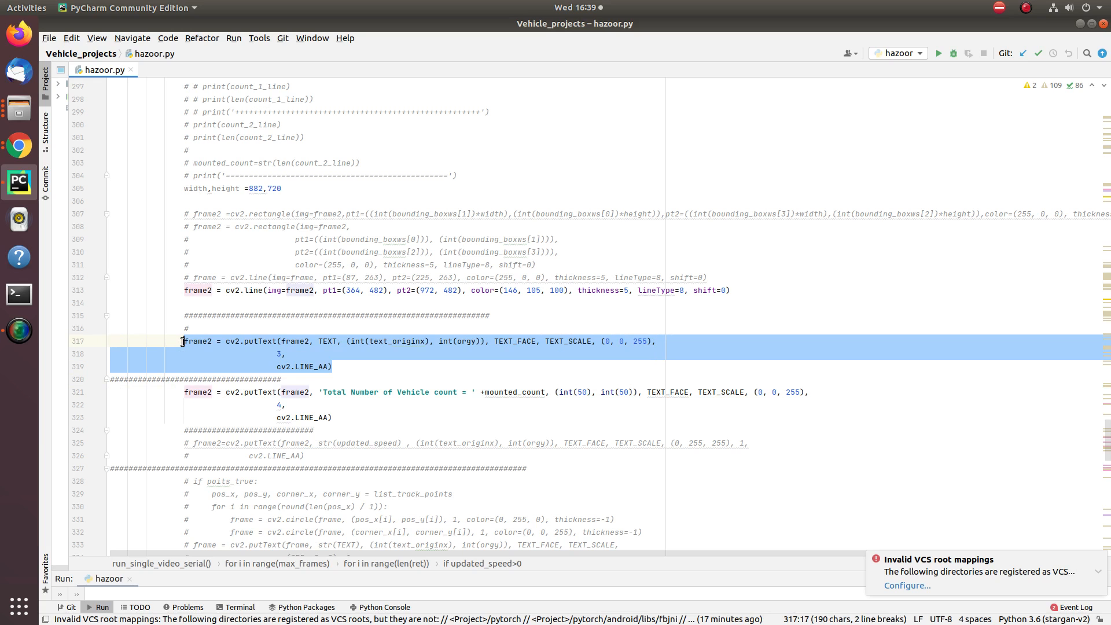
scroll(down, 3)
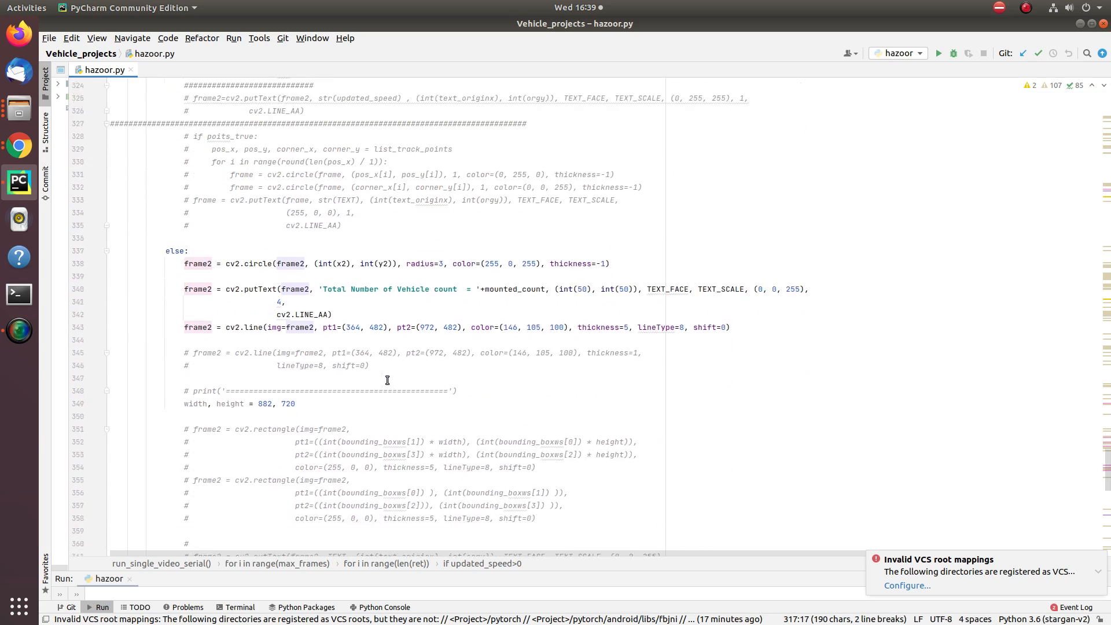
scroll(down, 3)
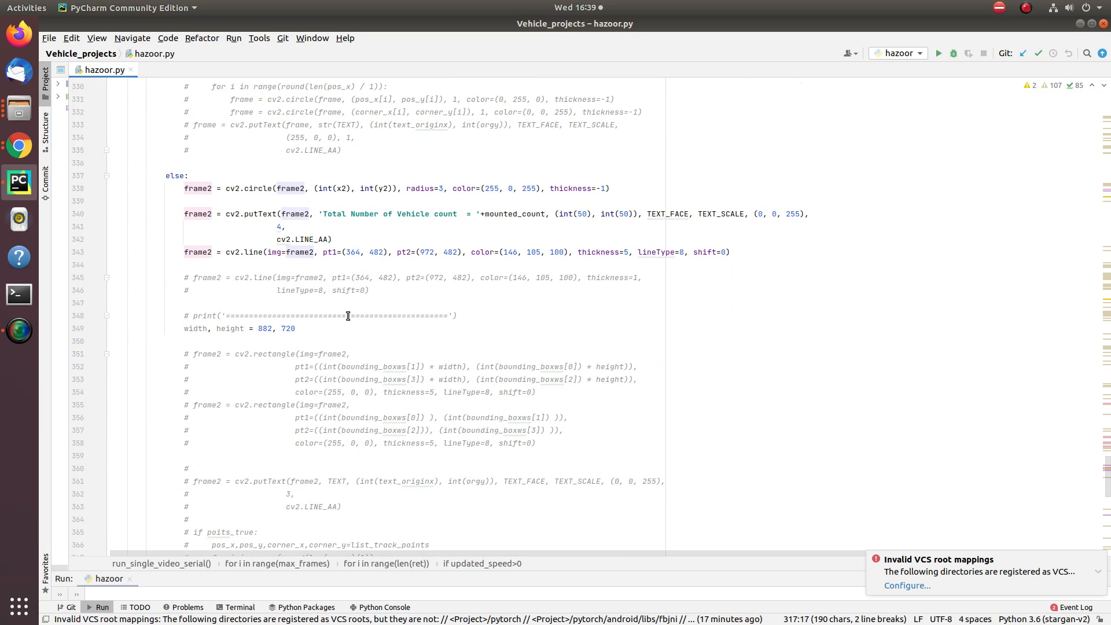
scroll(down, 3)
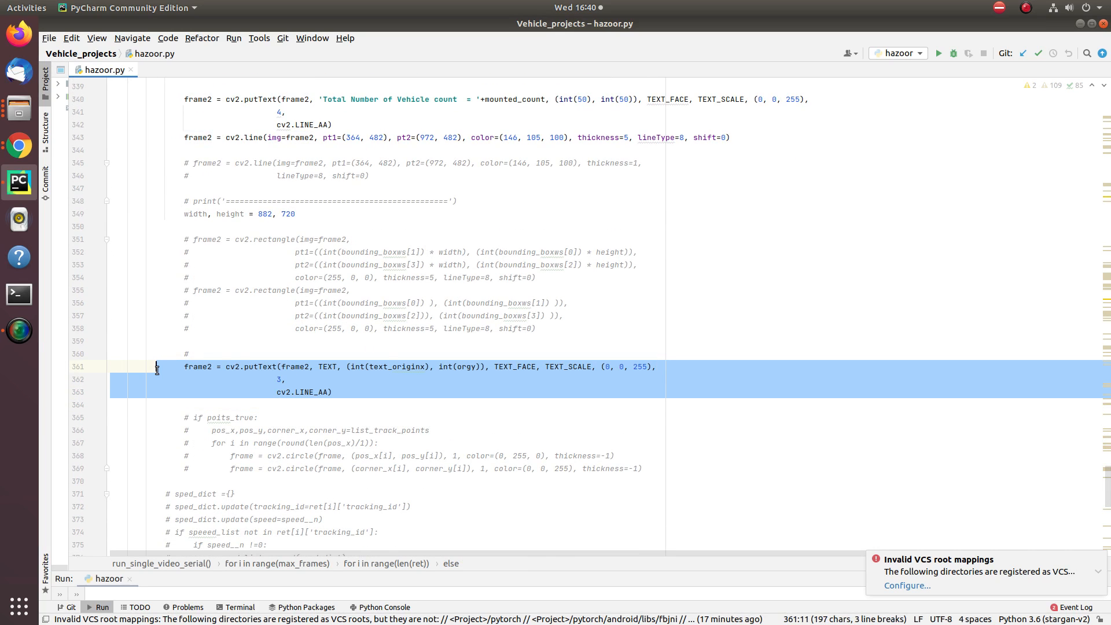
click(387, 265)
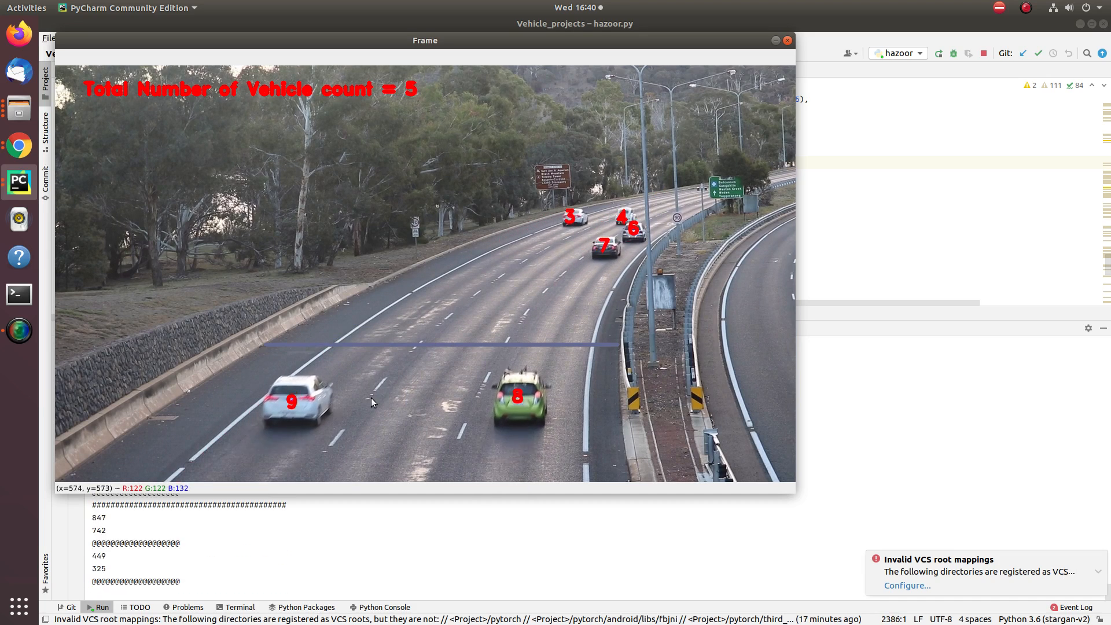
mouse_move(386, 314)
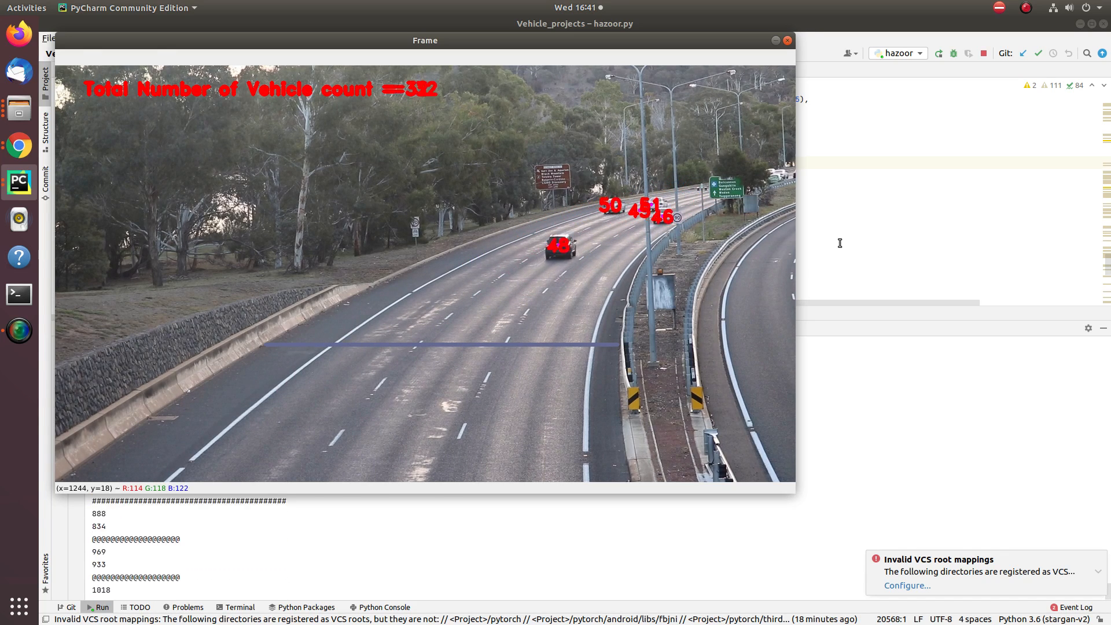
- Close the Frame video window after the total vehicle count reaches 332
click(785, 40)
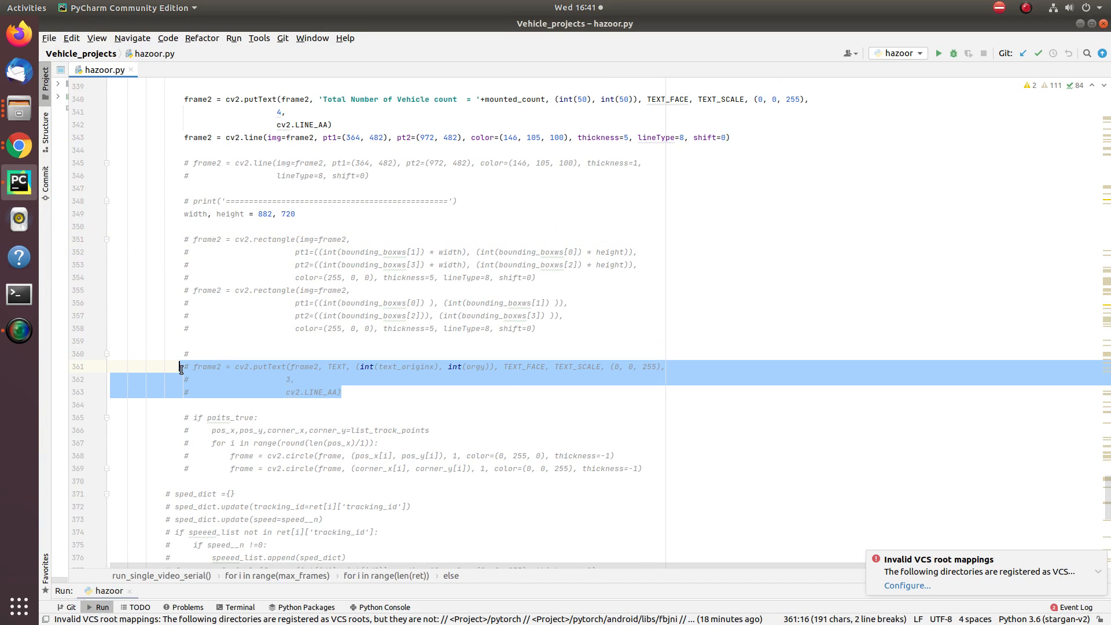
- Comment out the vehicle ID text drawing lines with Ctrl+/
click(500, 138)
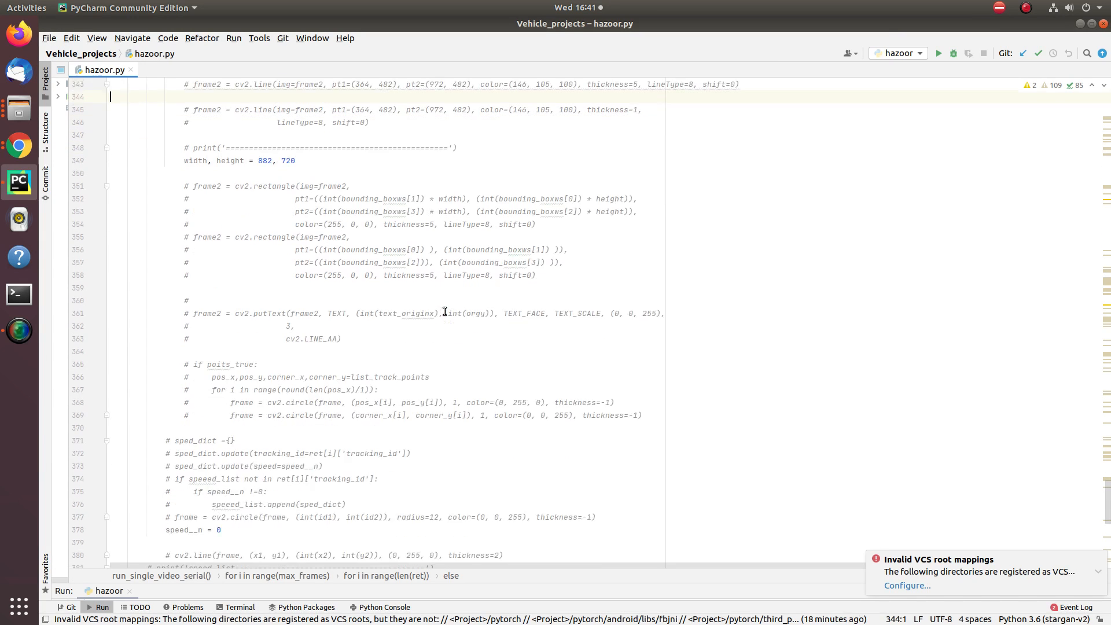
scroll(up, 3)
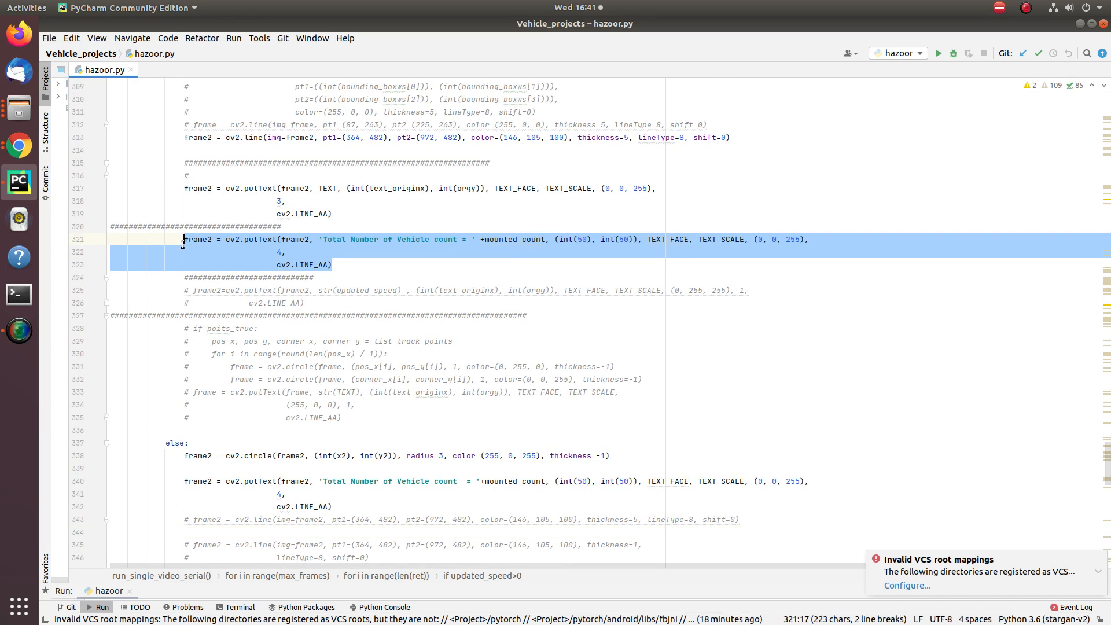
click(352, 252)
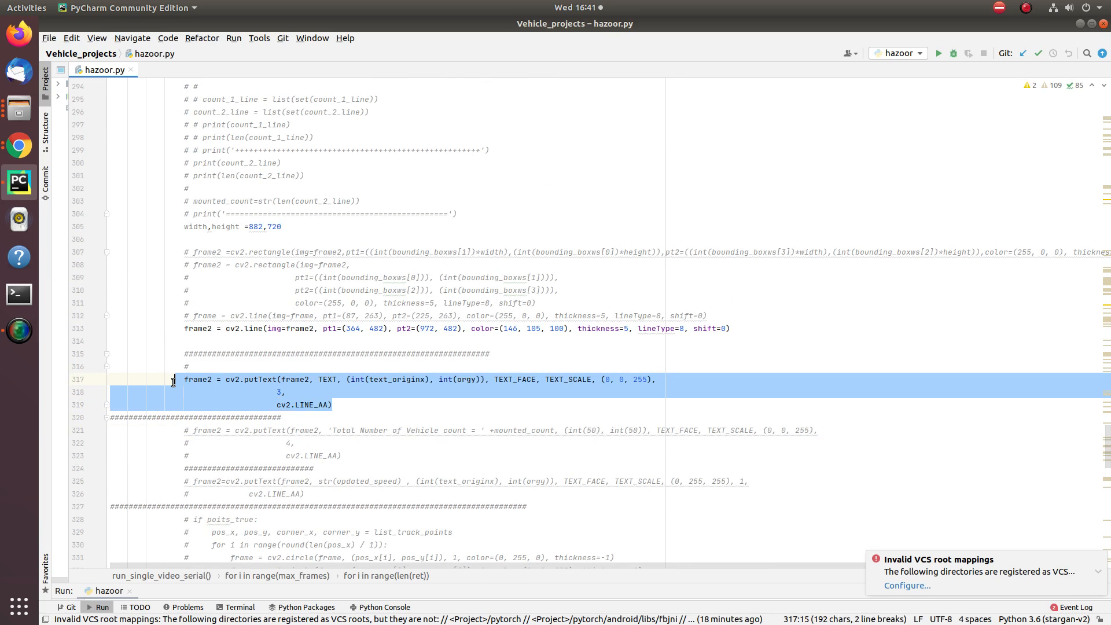
key(ctrl+slash)
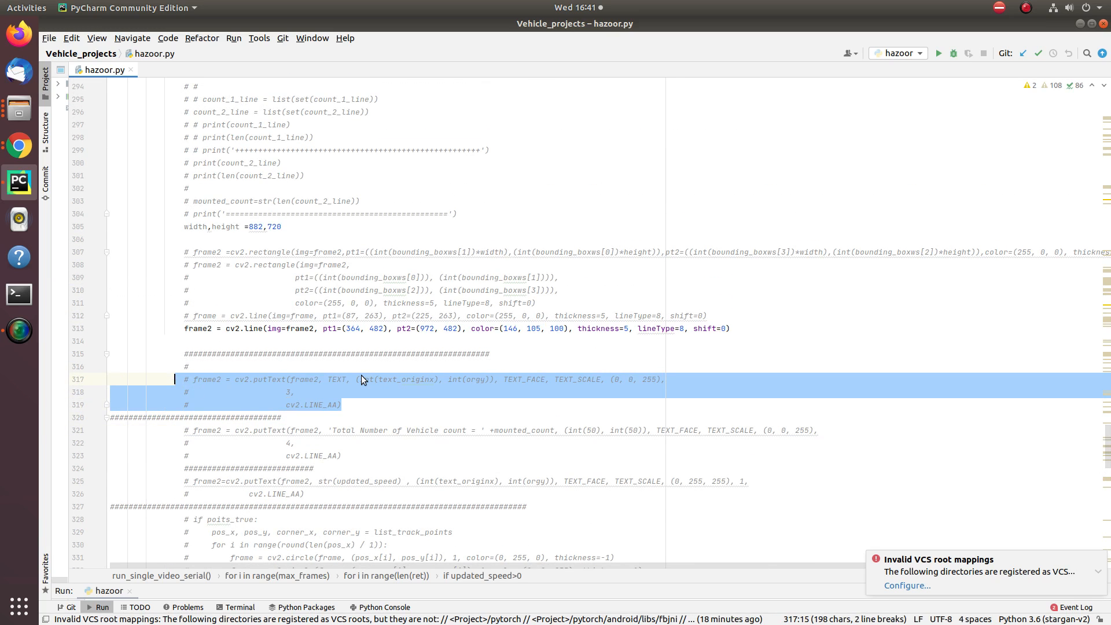
- Review the drawing code, keeping the str(updated_speed) putText on line 325 active
scroll(down, 3)
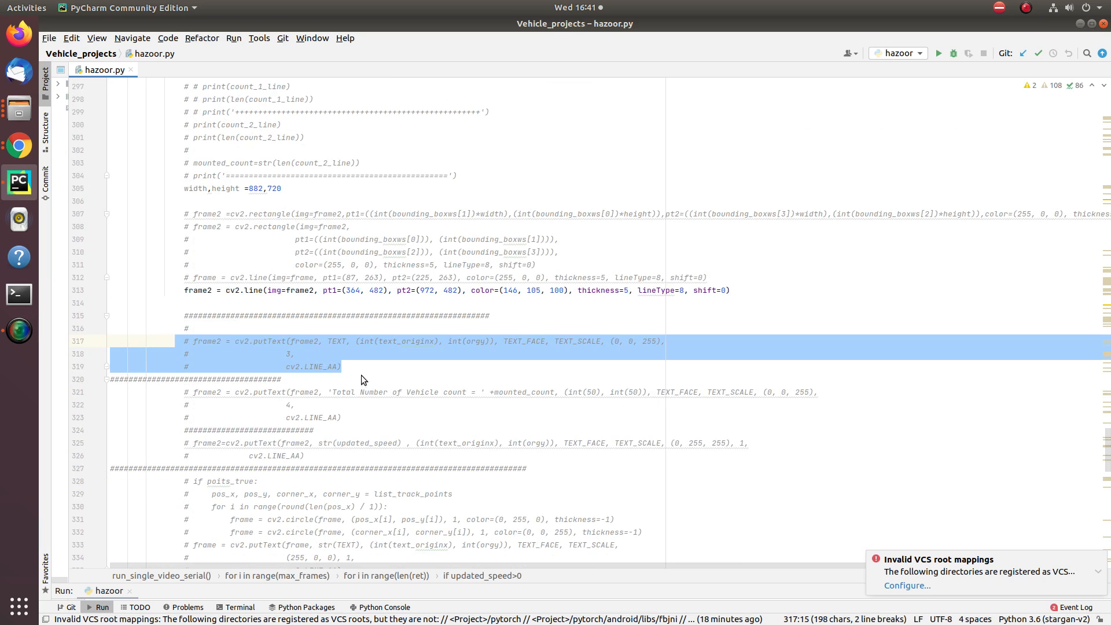
scroll(down, 3)
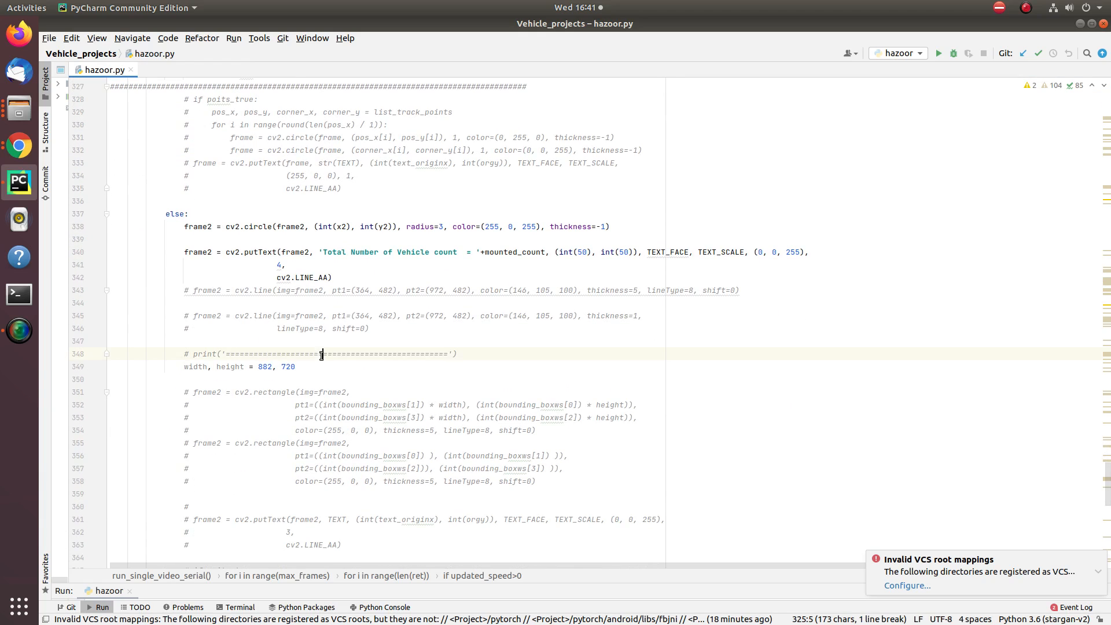
scroll(down, 3)
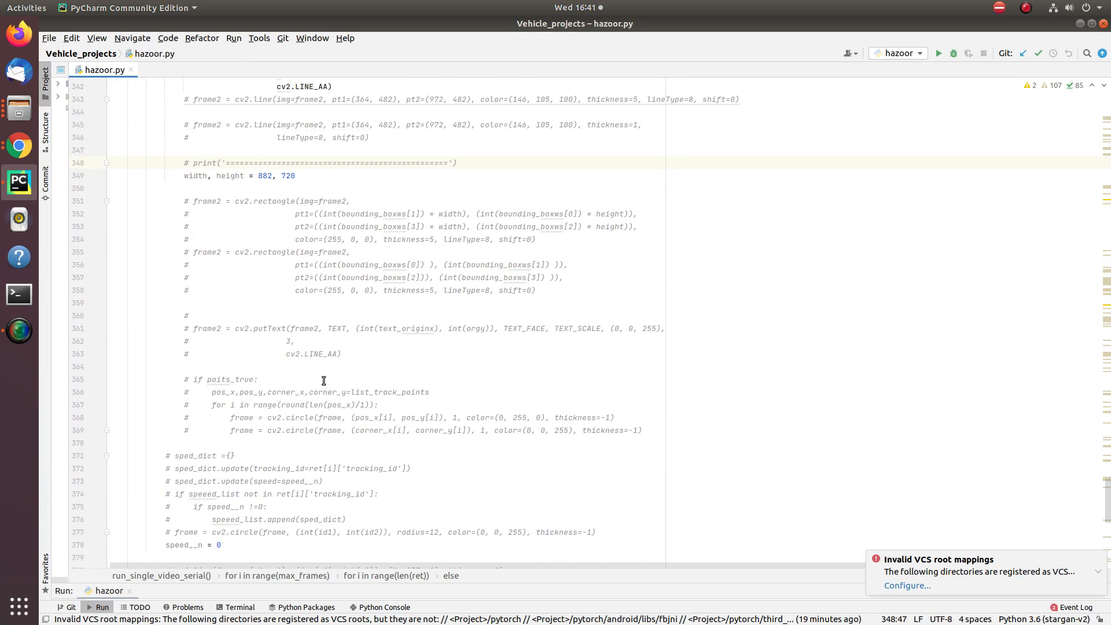
scroll(down, 3)
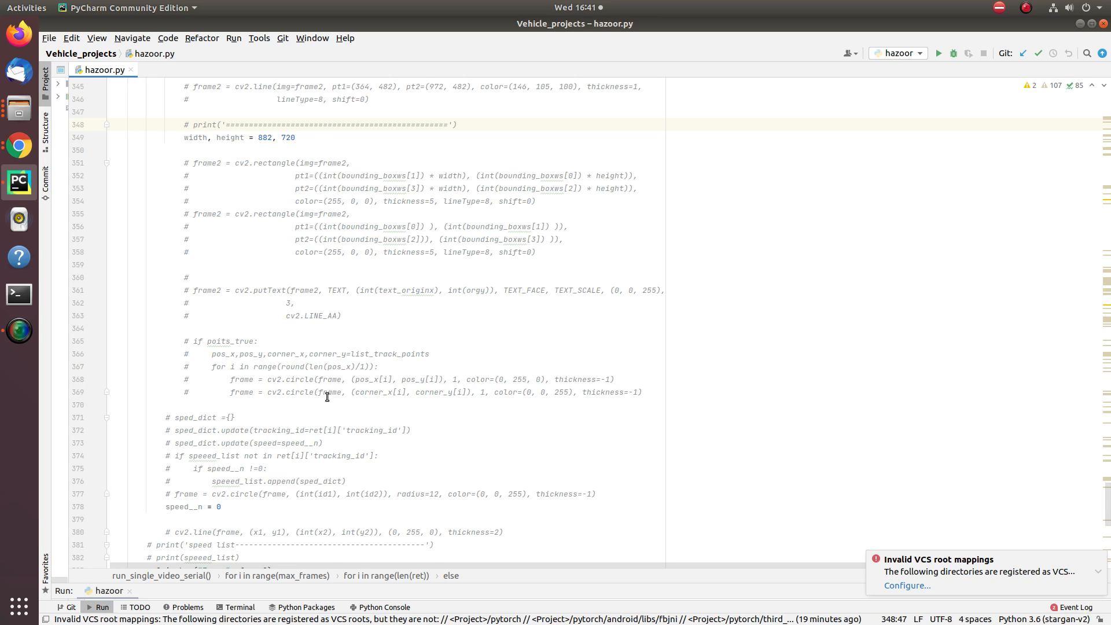
scroll(down, 3)
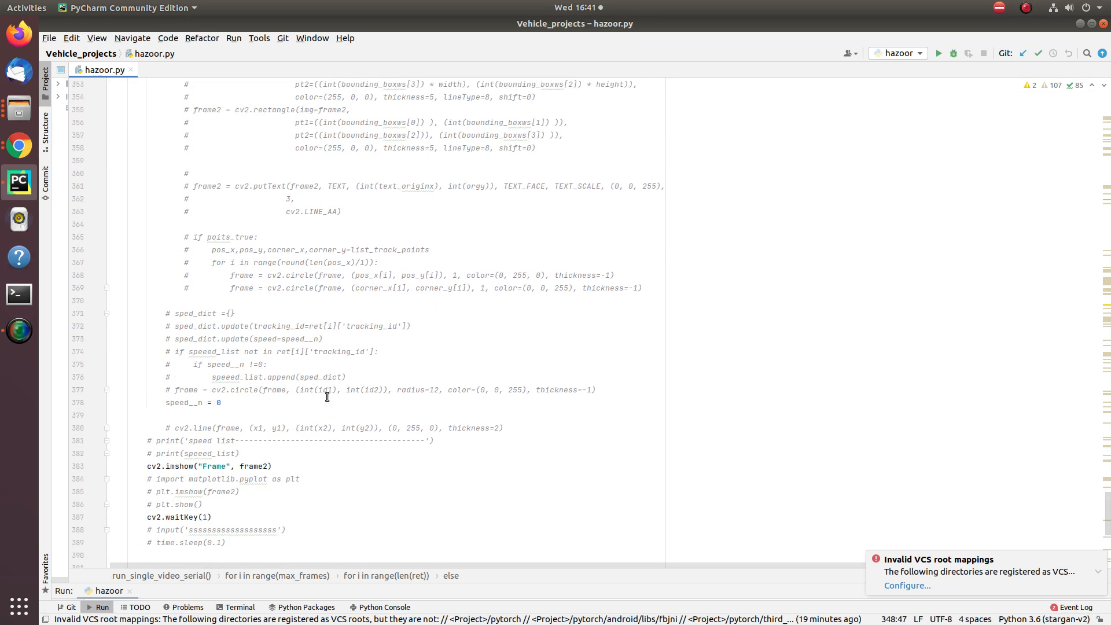
scroll(up, 3)
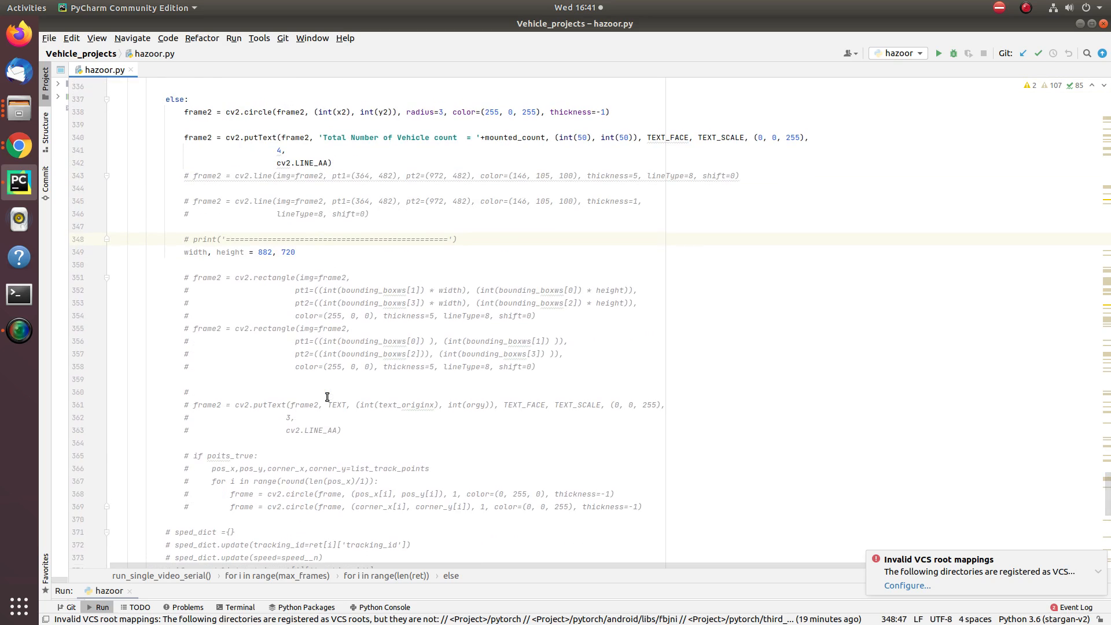
scroll(up, 3)
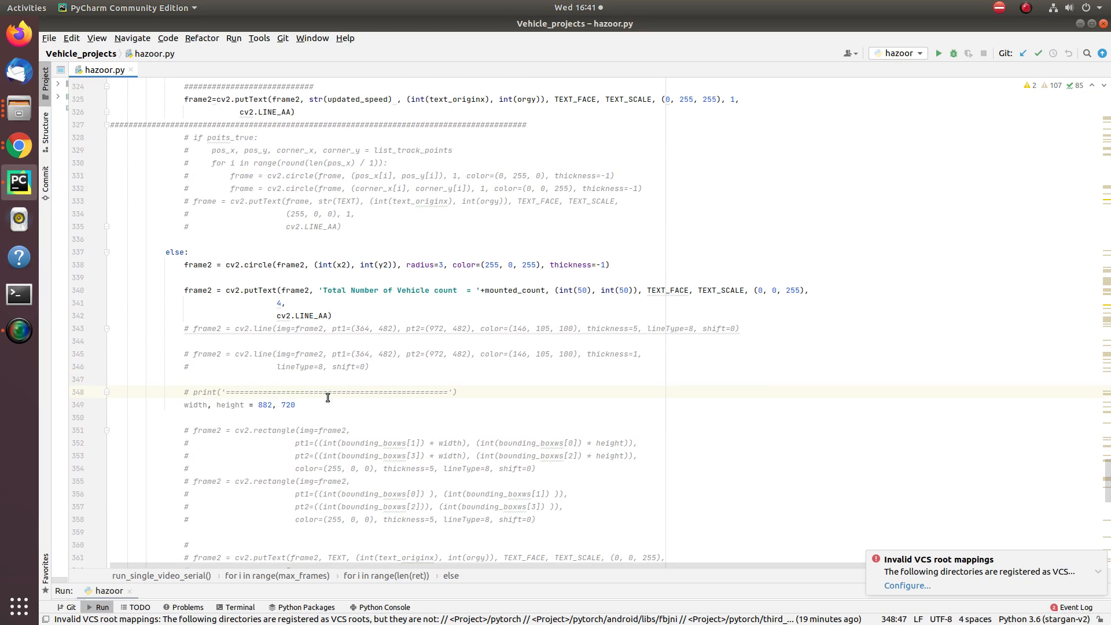
scroll(down, 3)
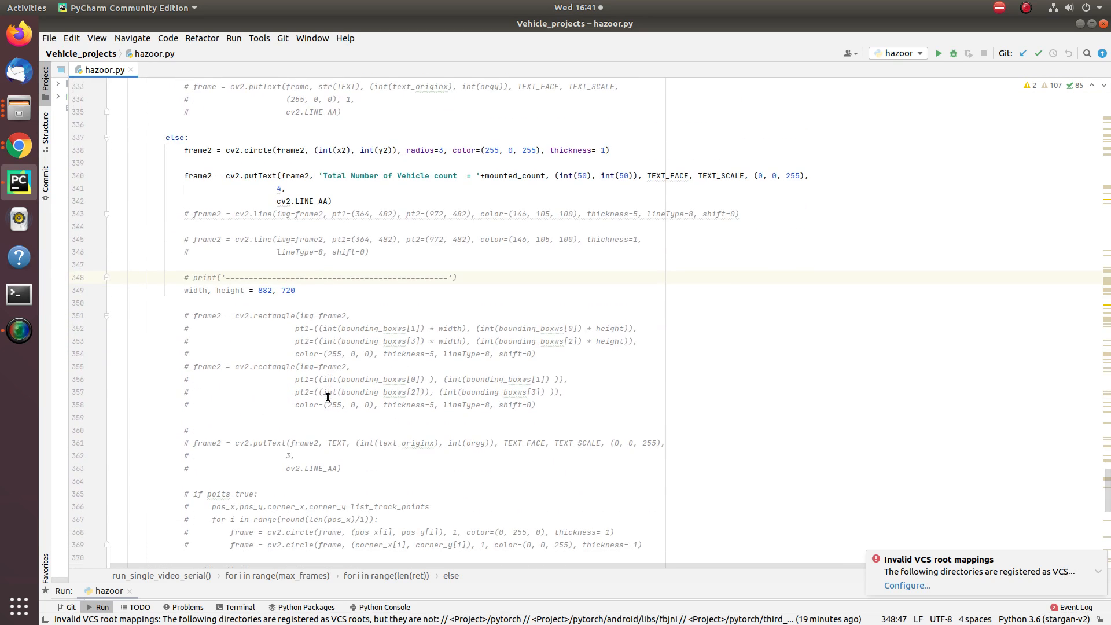
scroll(up, 3)
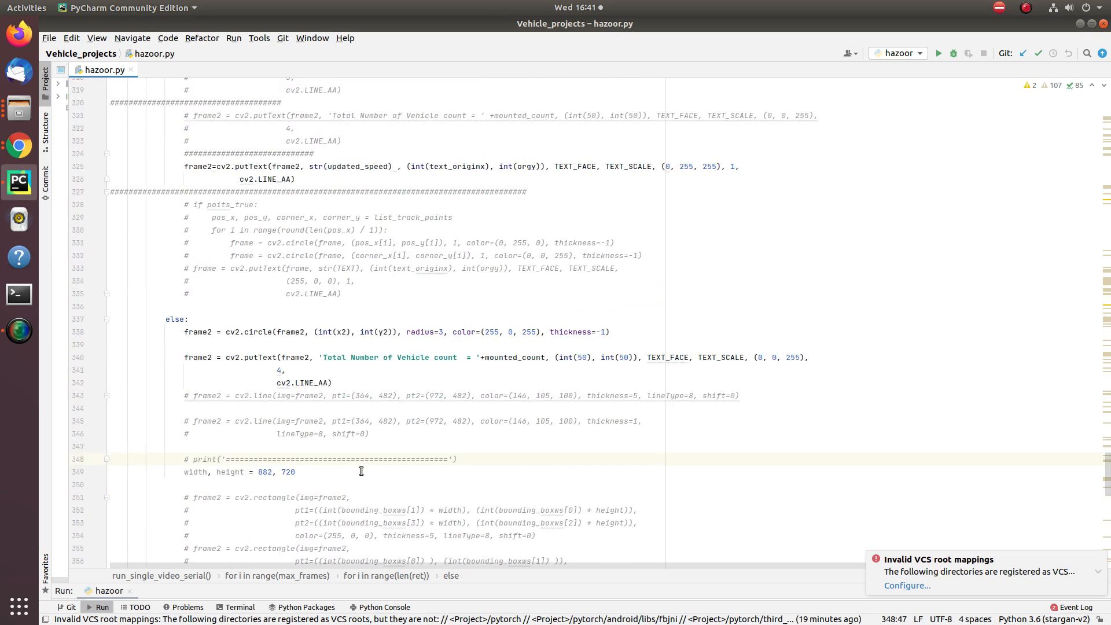
scroll(up, 3)
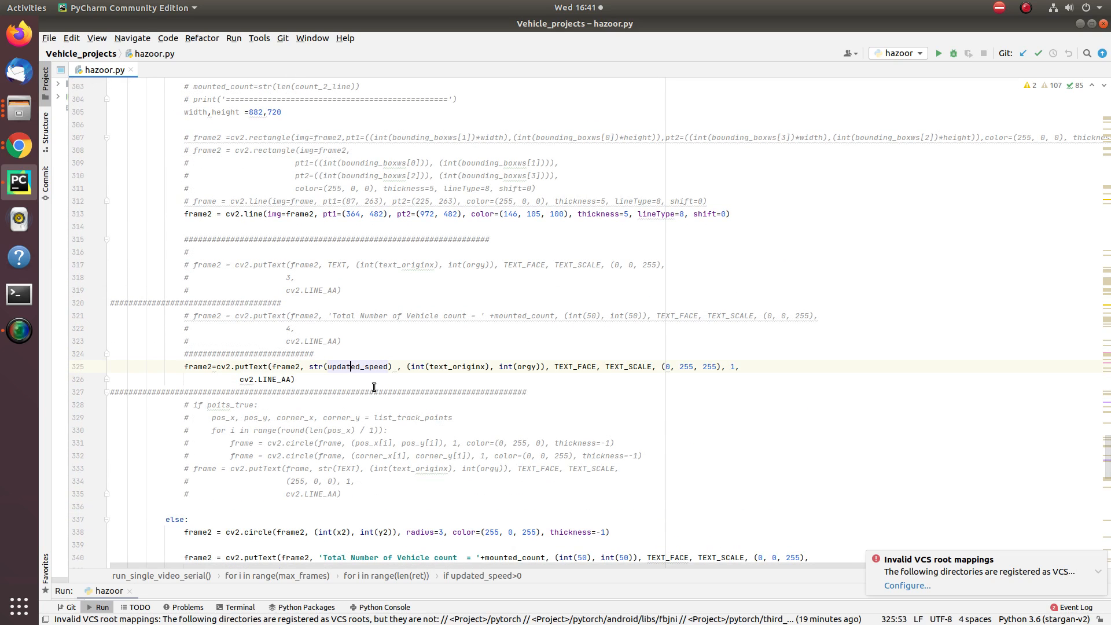
right_click(373, 388)
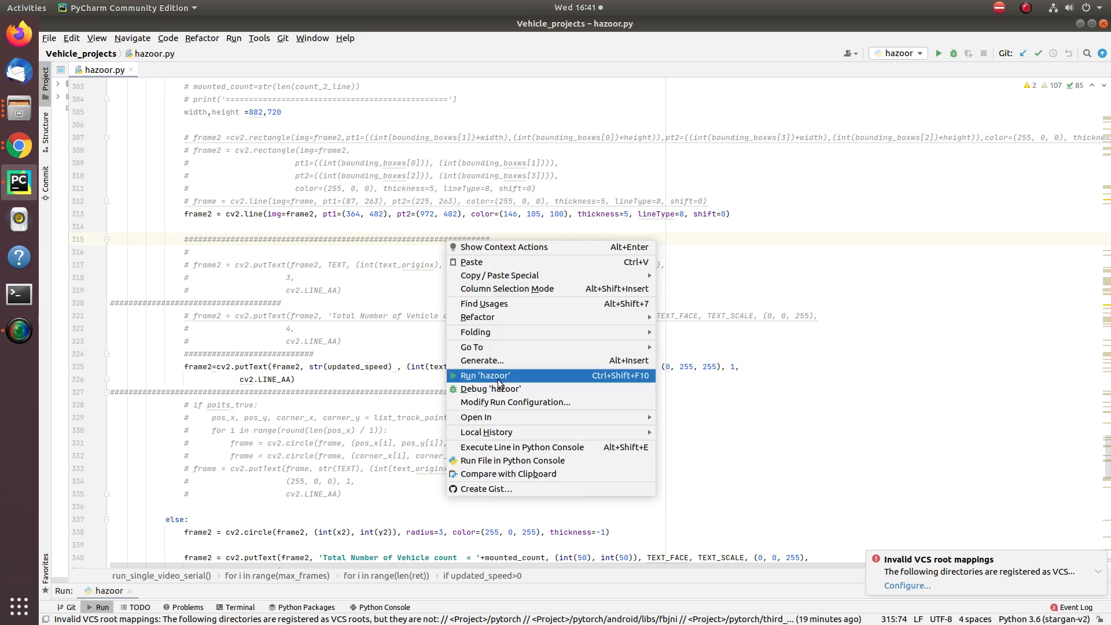
- Run hazoor, watch the speed-labelled road video, then close the Frame window
click(485, 375)
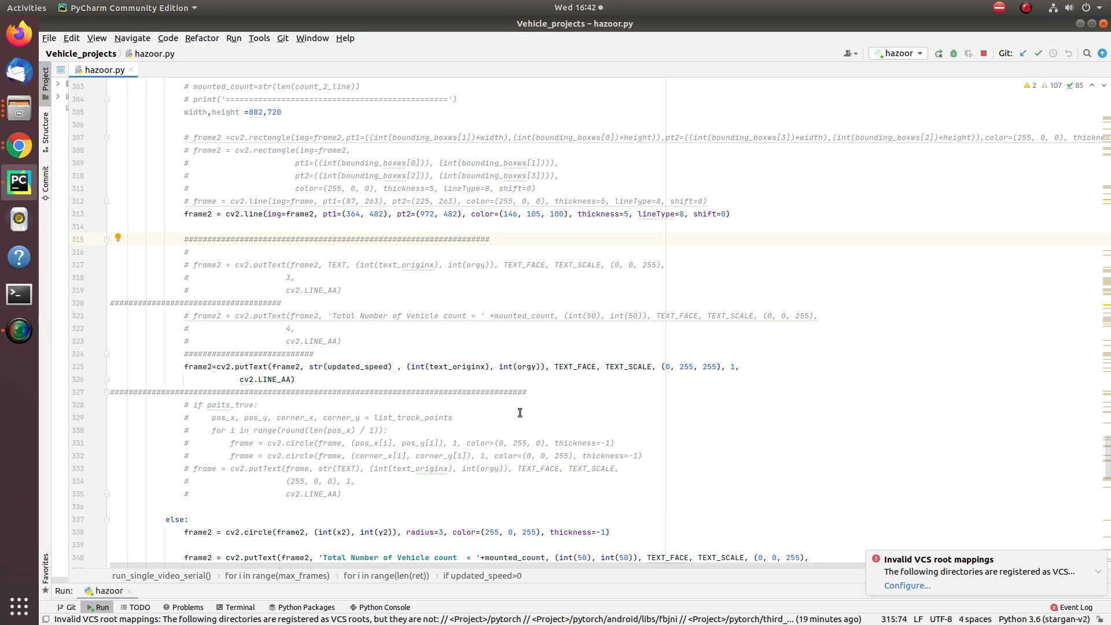
click(101, 607)
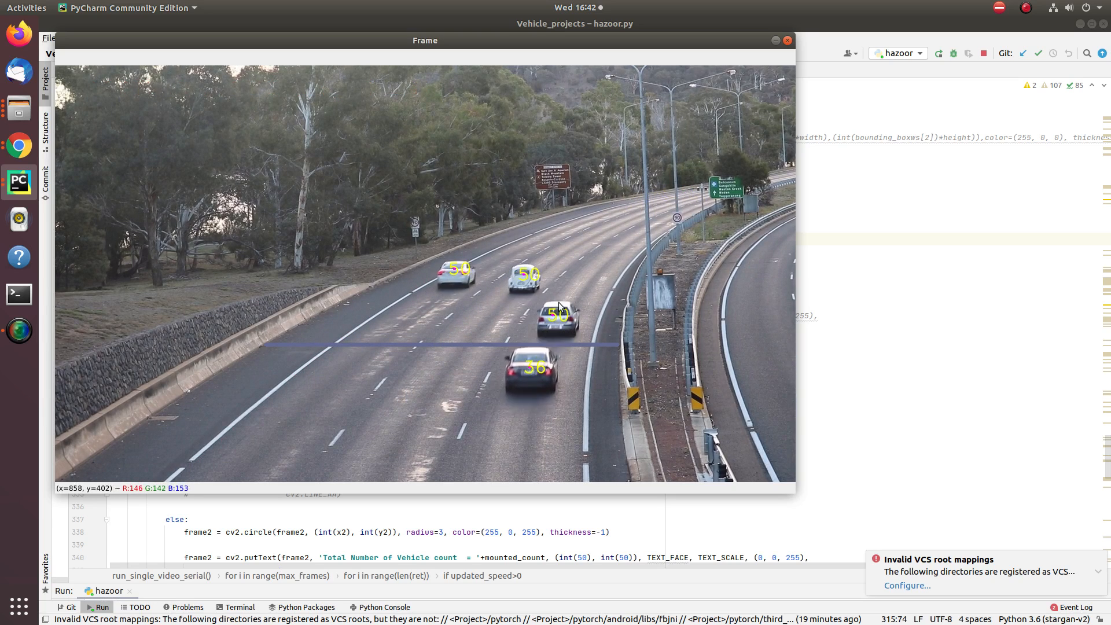
mouse_move(526, 363)
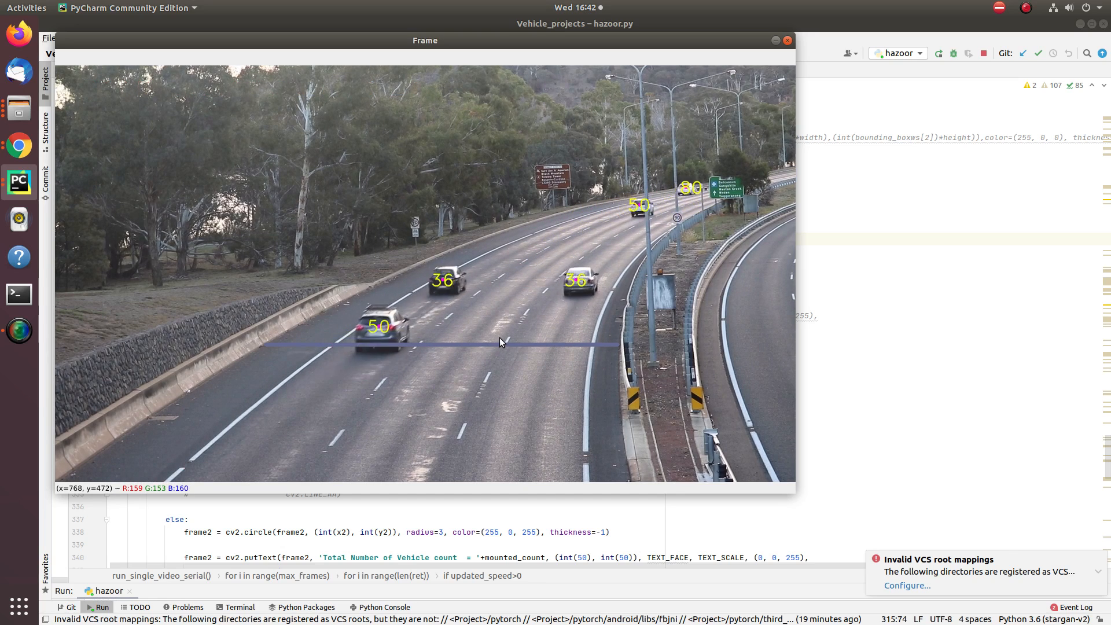
mouse_move(500, 342)
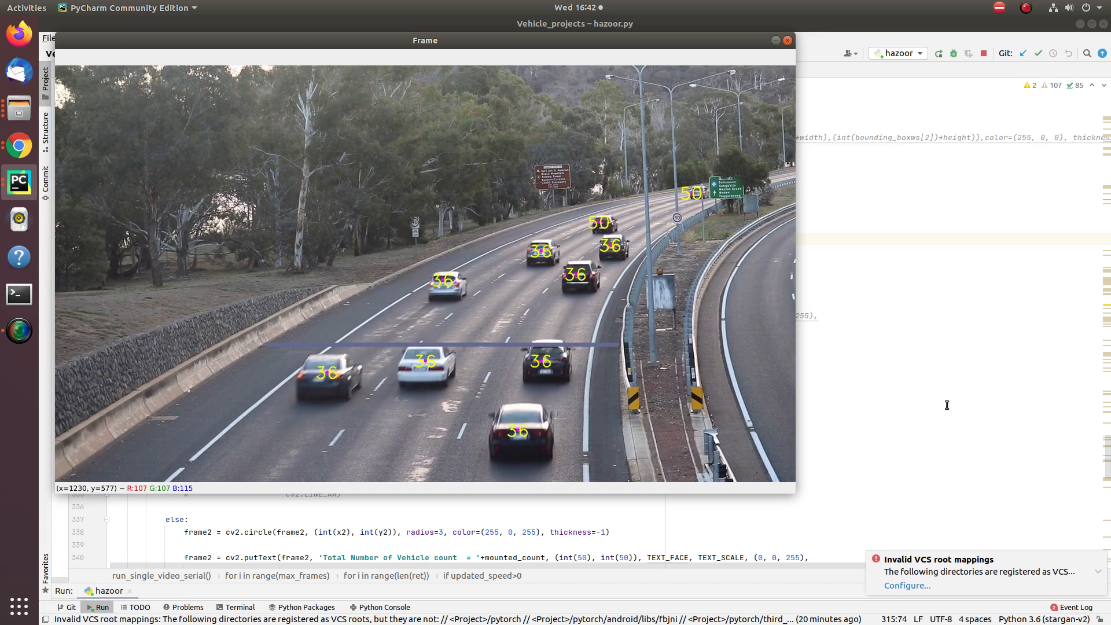
click(785, 41)
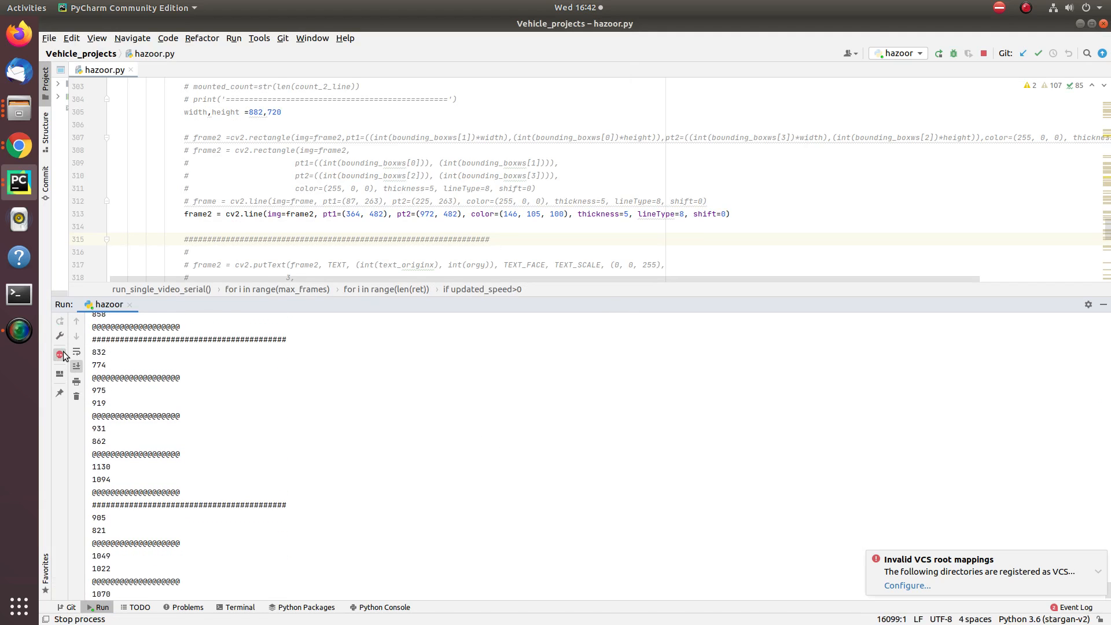
- Stop the running script and select the cv2.rectangle block near line 351
click(63, 355)
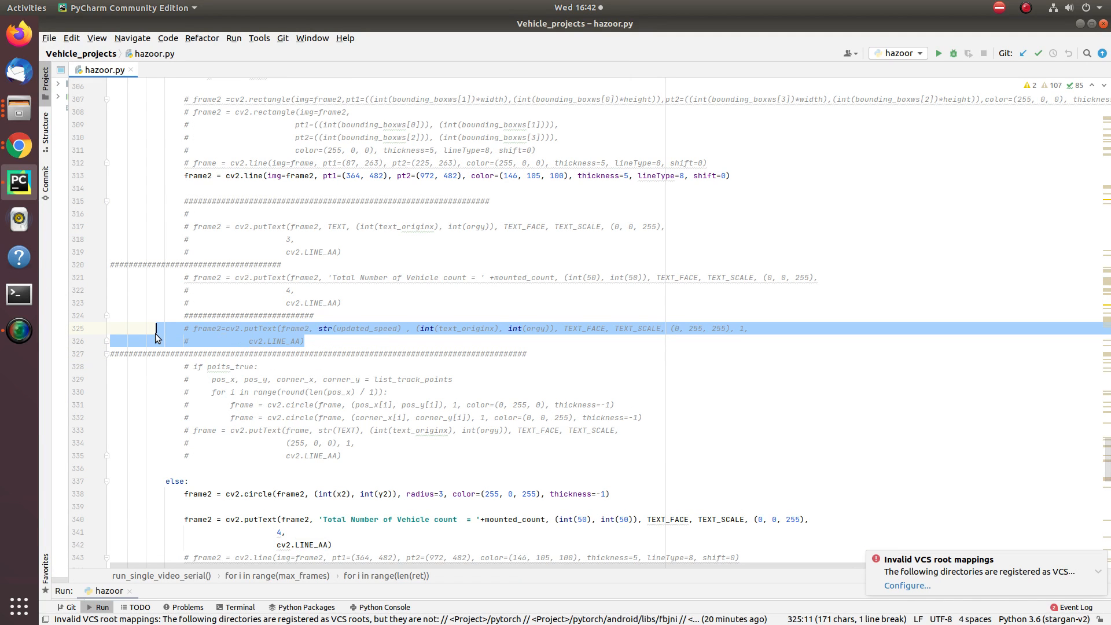
scroll(up, 3)
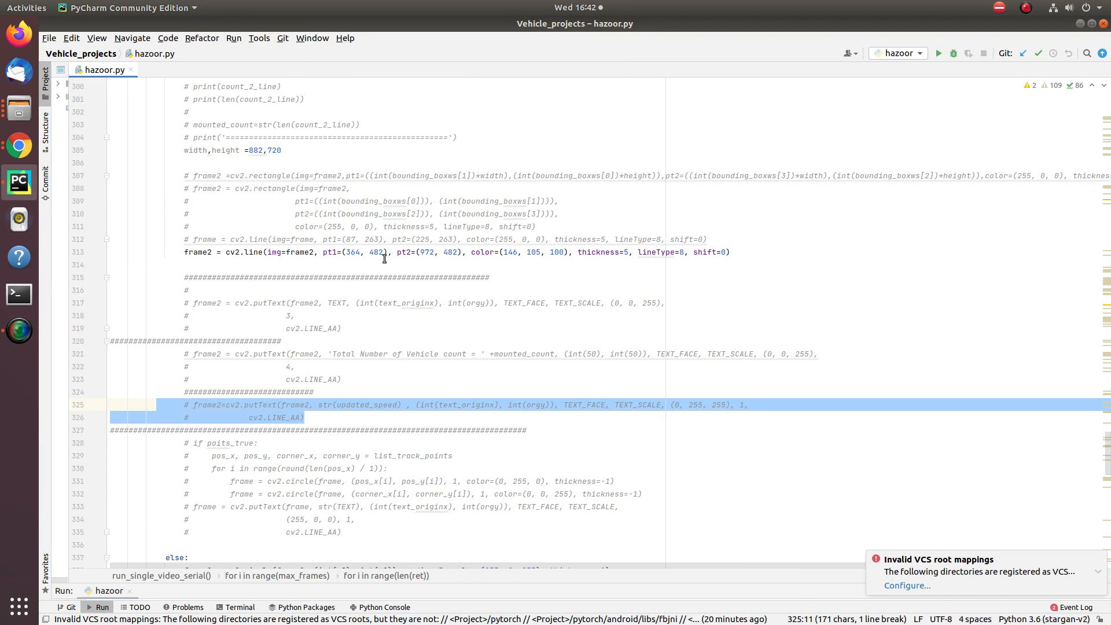
click(383, 265)
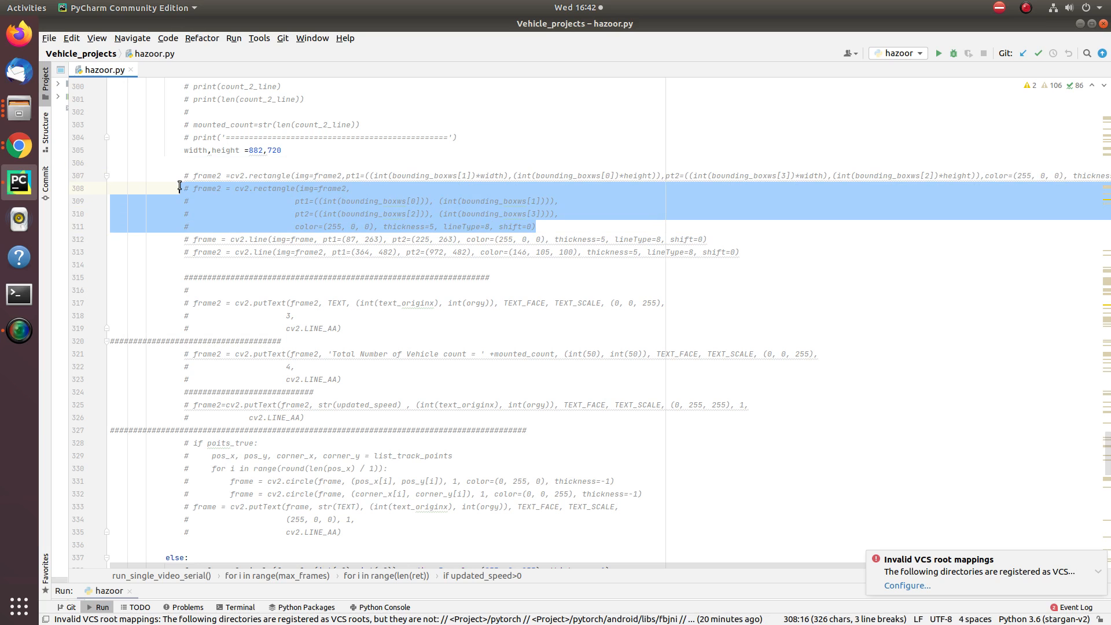
- Uncomment the bounding-box rectangle code and rerun hazoor.py on cam_1.mp4
scroll(down, 3)
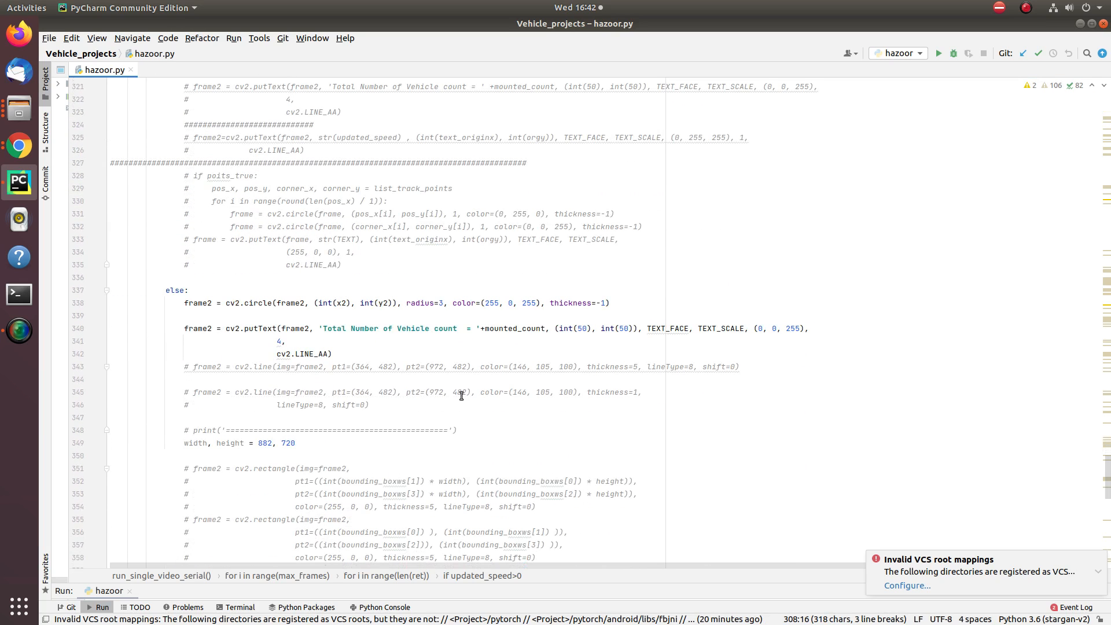
scroll(down, 3)
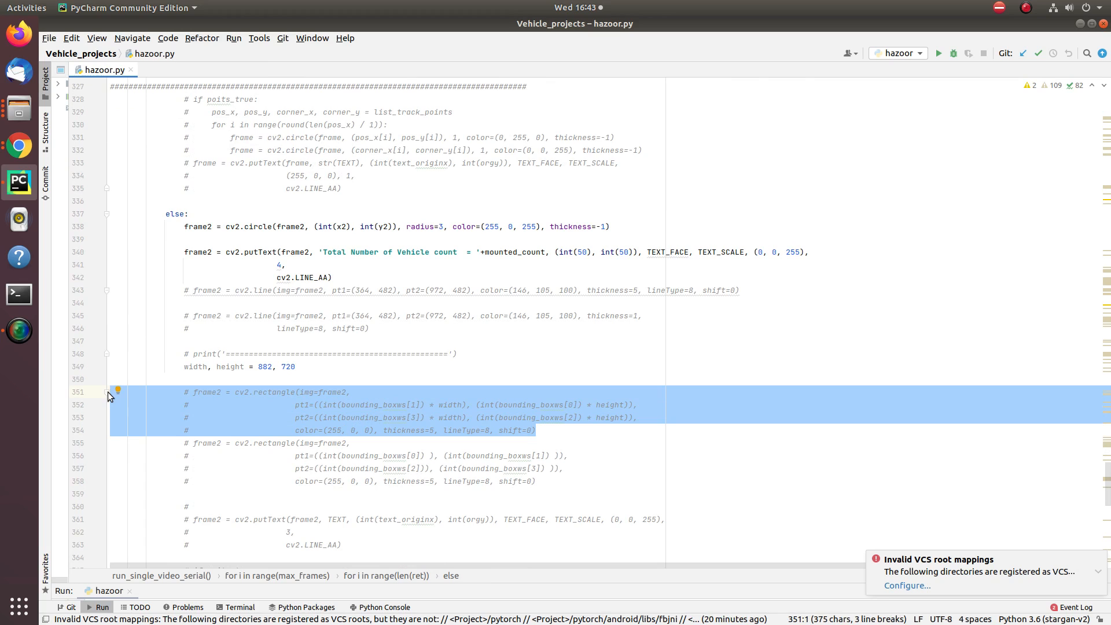
key(ctrl+slash)
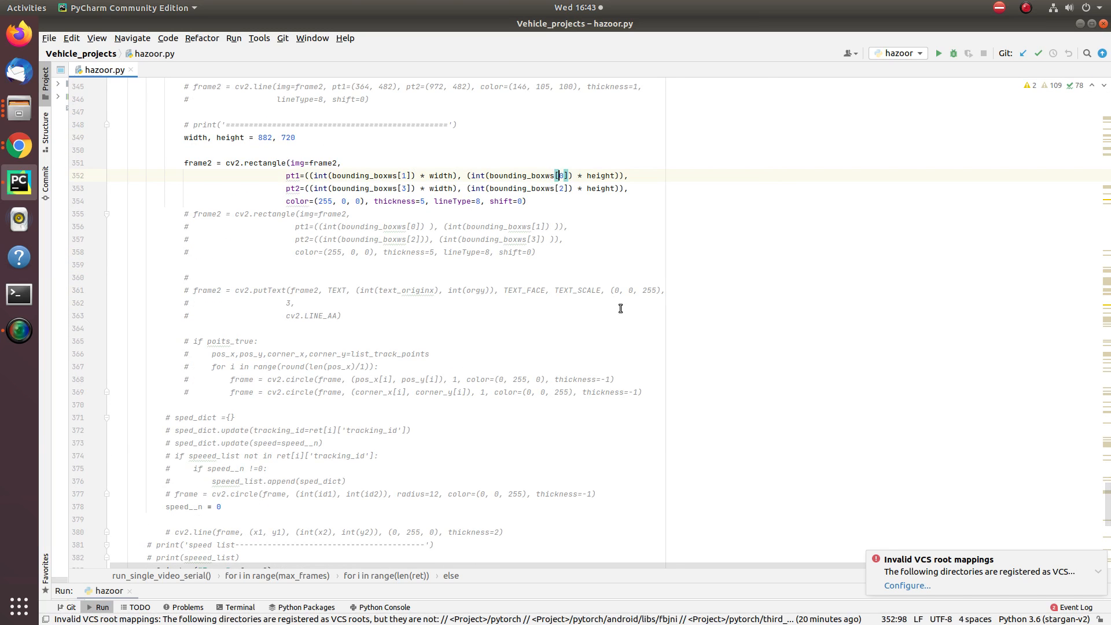
click(937, 53)
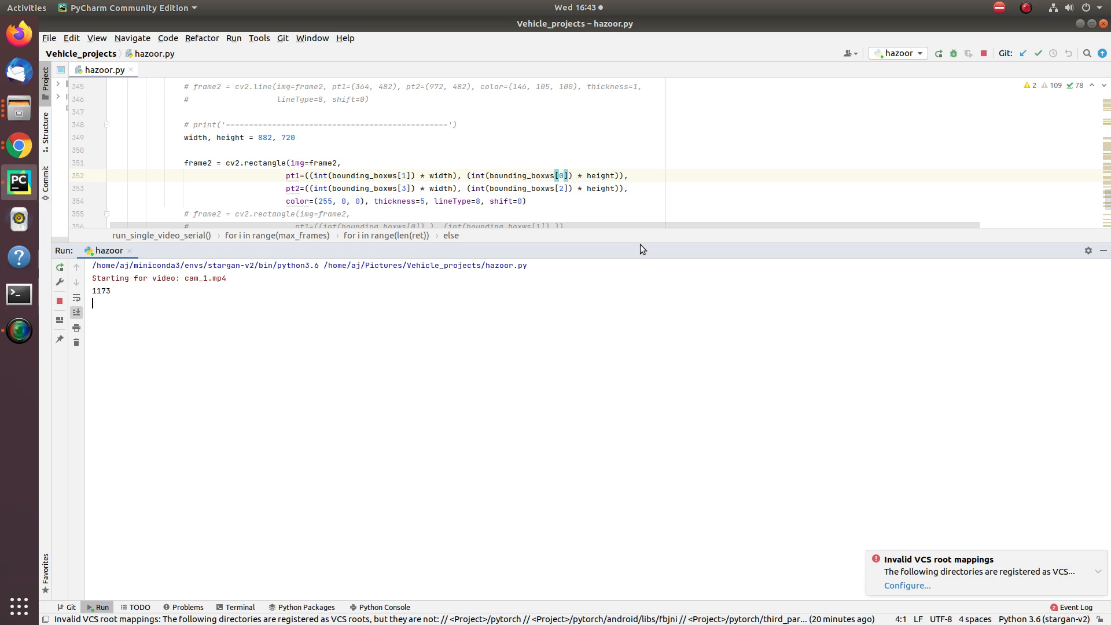
mouse_move(506, 376)
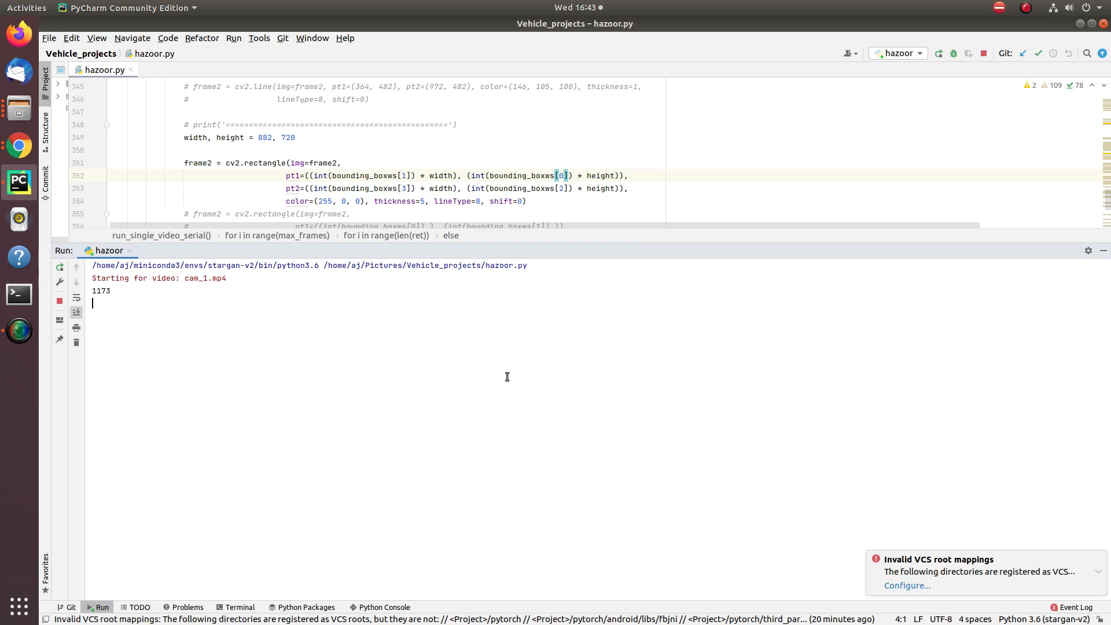